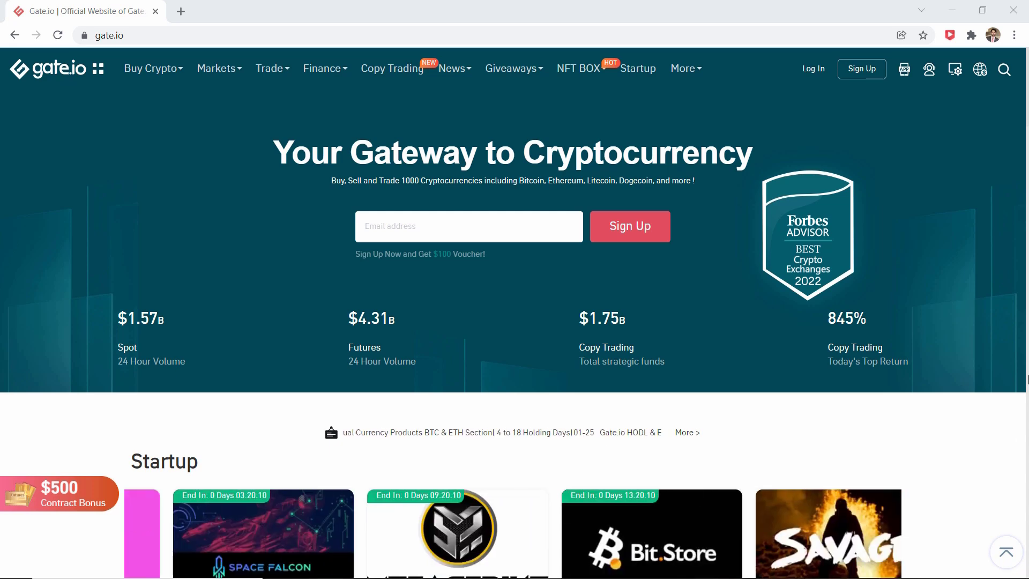
Sign in to the Gate.io account and bring up the Buy Crypto options
click(811, 68)
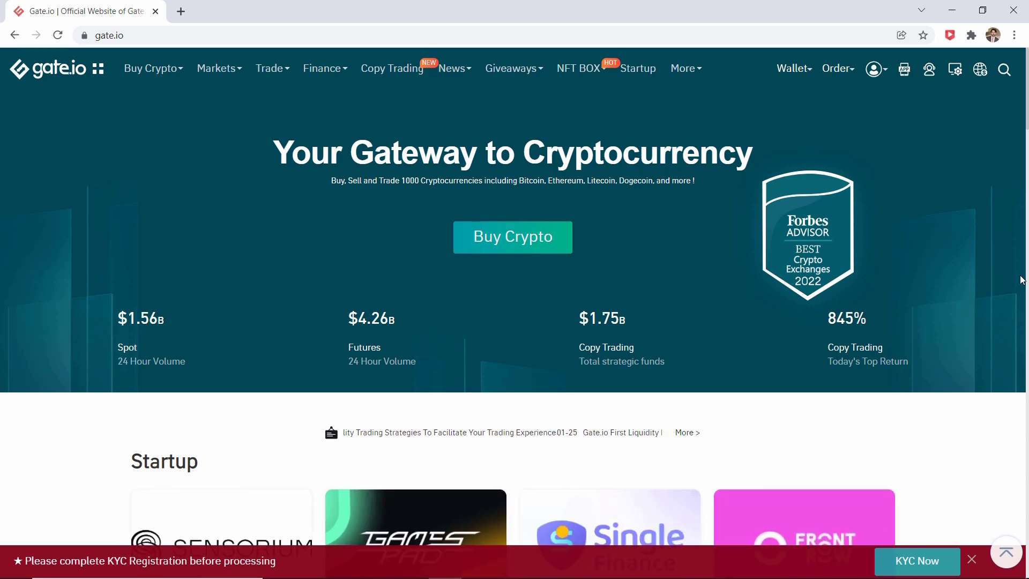
click(149, 68)
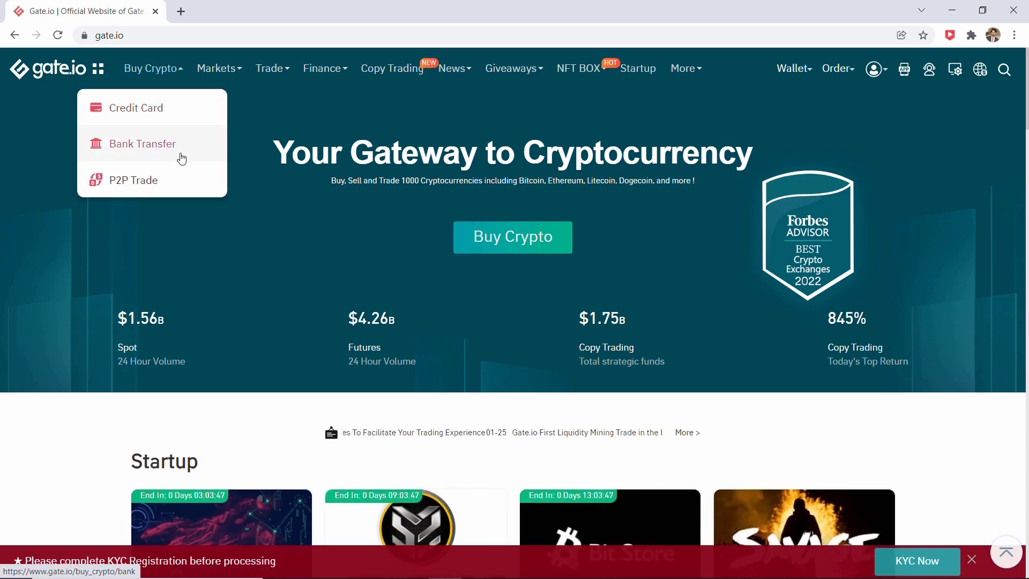
mouse_move(180, 184)
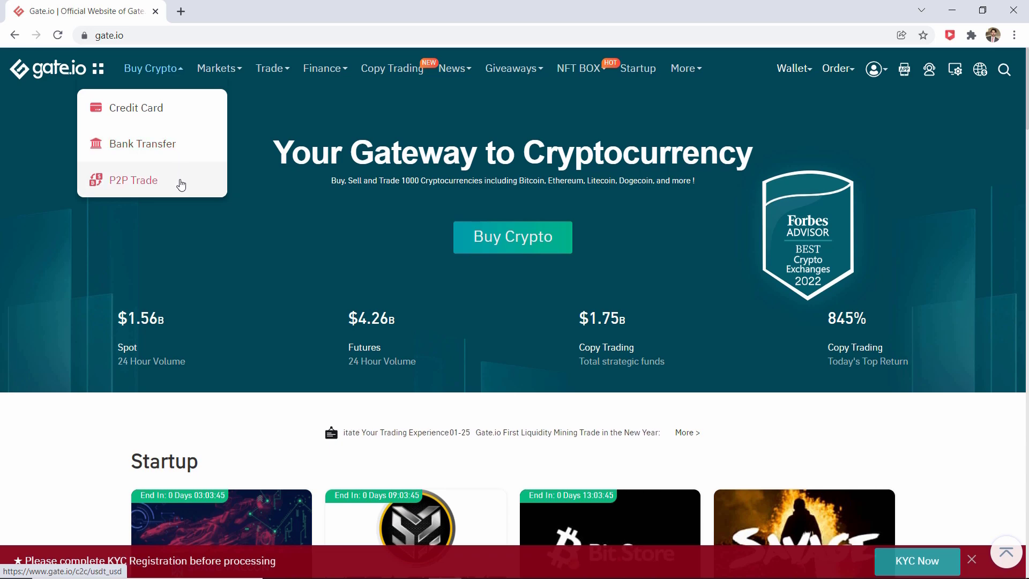
Go to P2P trading on the BTC/USD market with a buy amount of 100
click(132, 180)
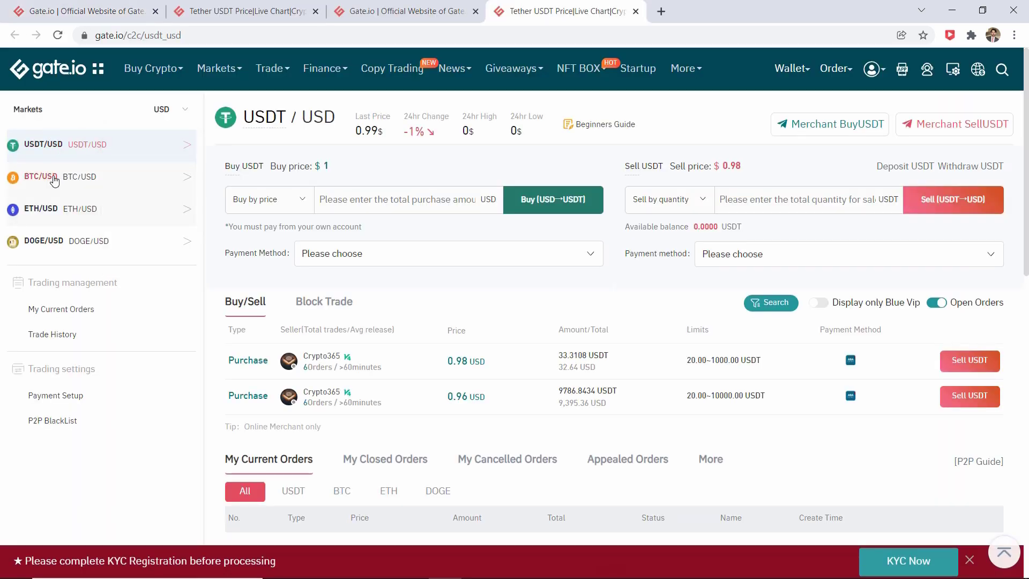
click(52, 177)
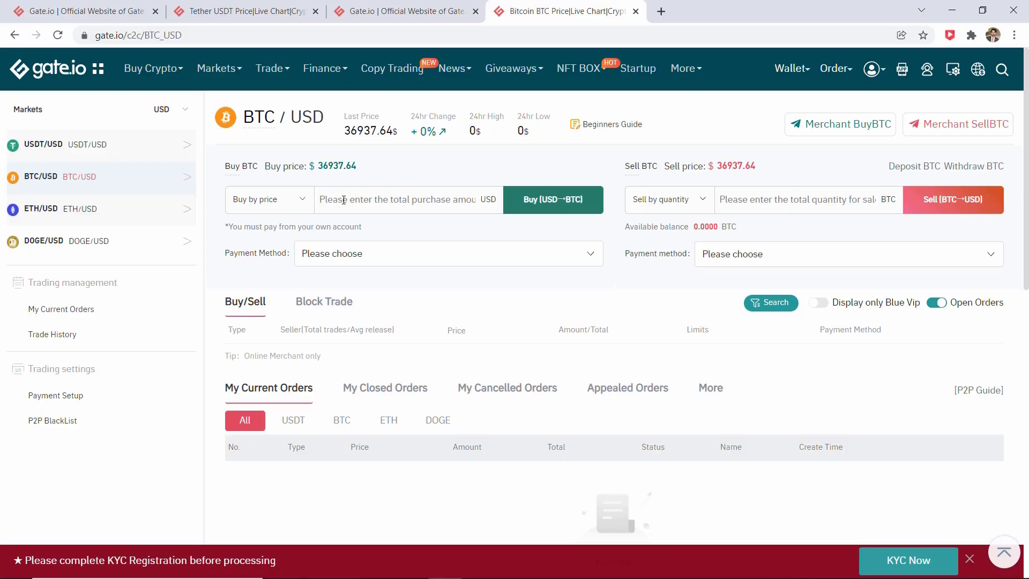
text(100)
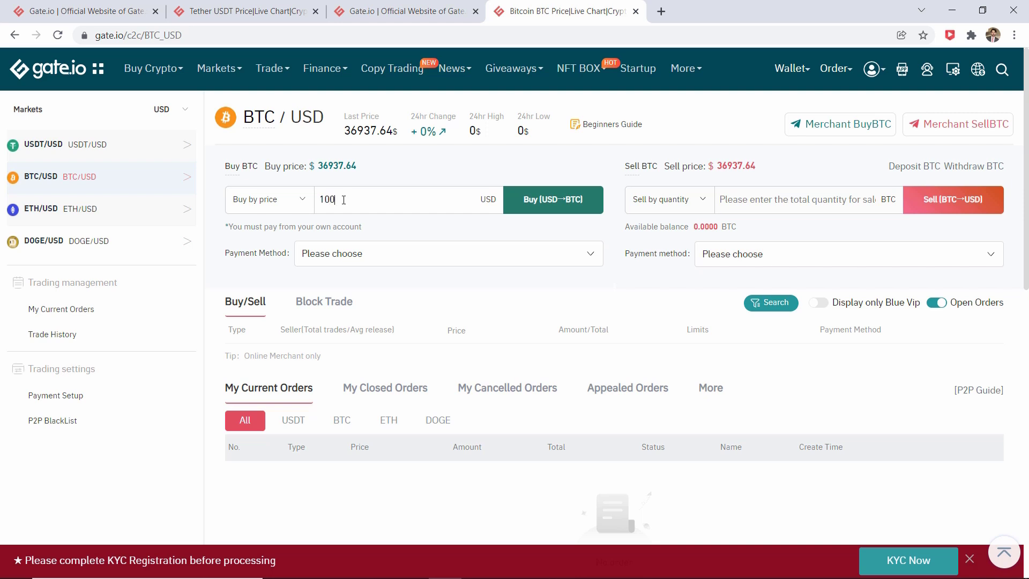
mouse_move(400, 242)
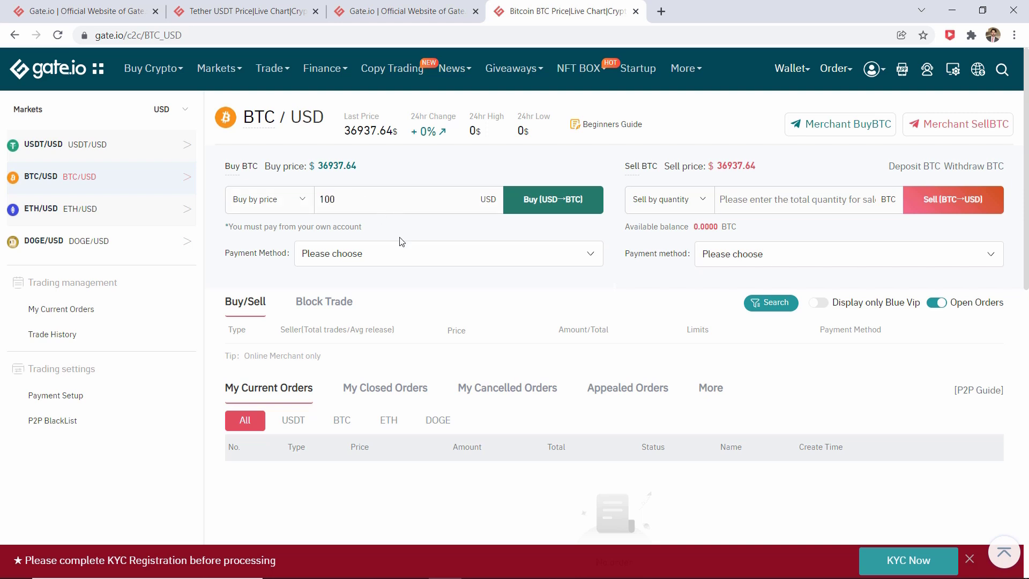
Choose Bank card as the payment method for the purchase
click(449, 253)
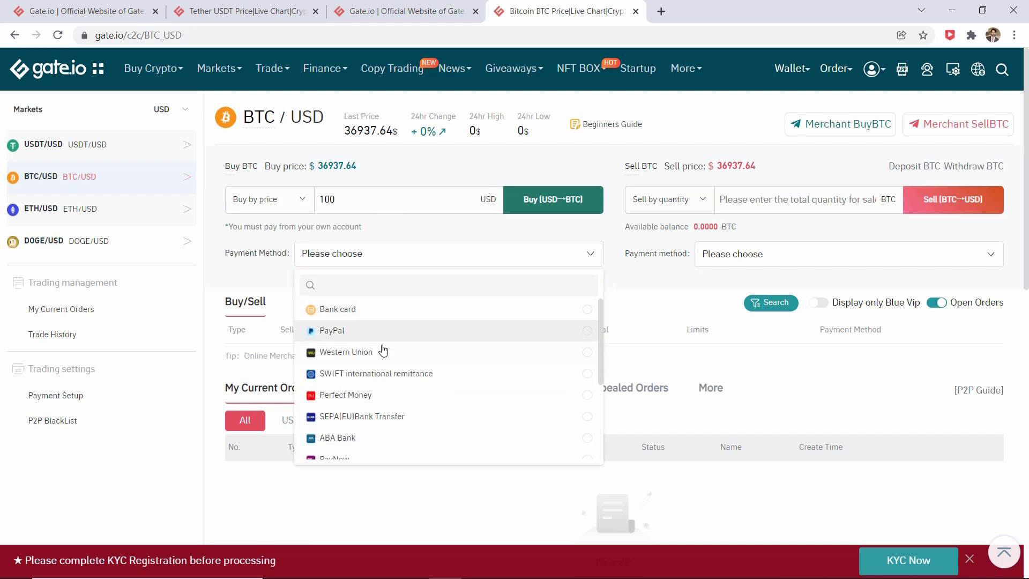
scroll(down, 3)
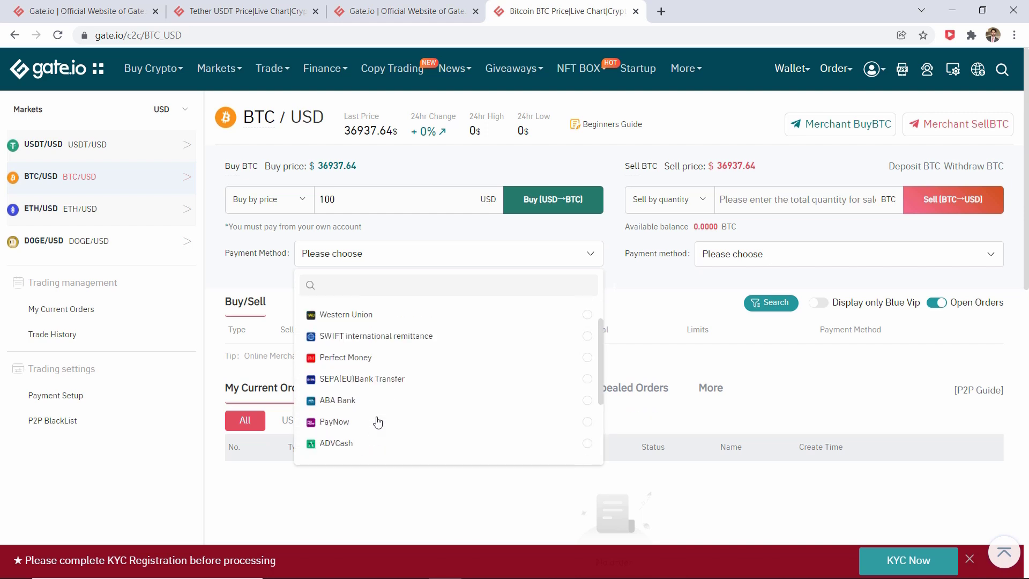
scroll(up, 3)
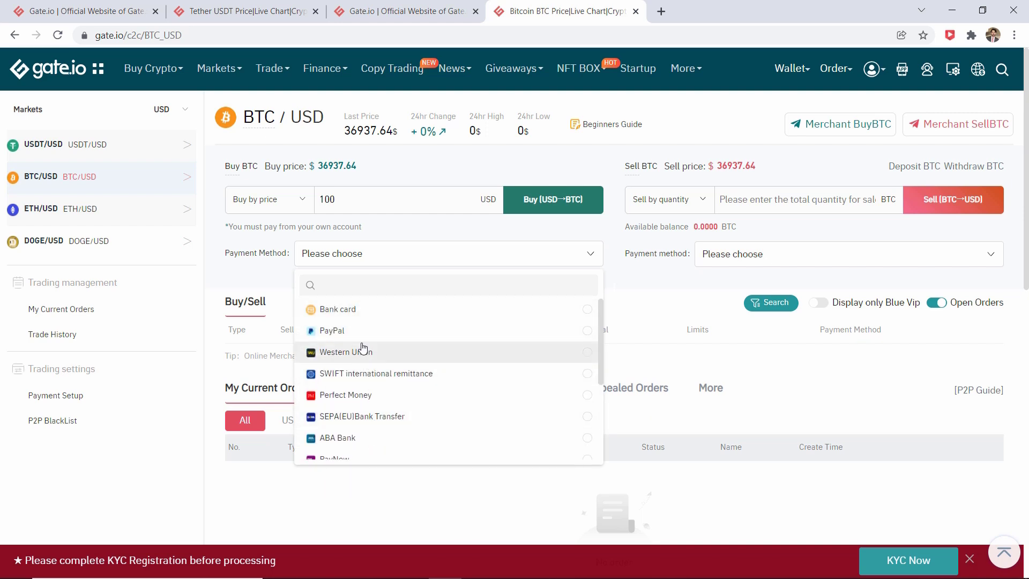
click(338, 310)
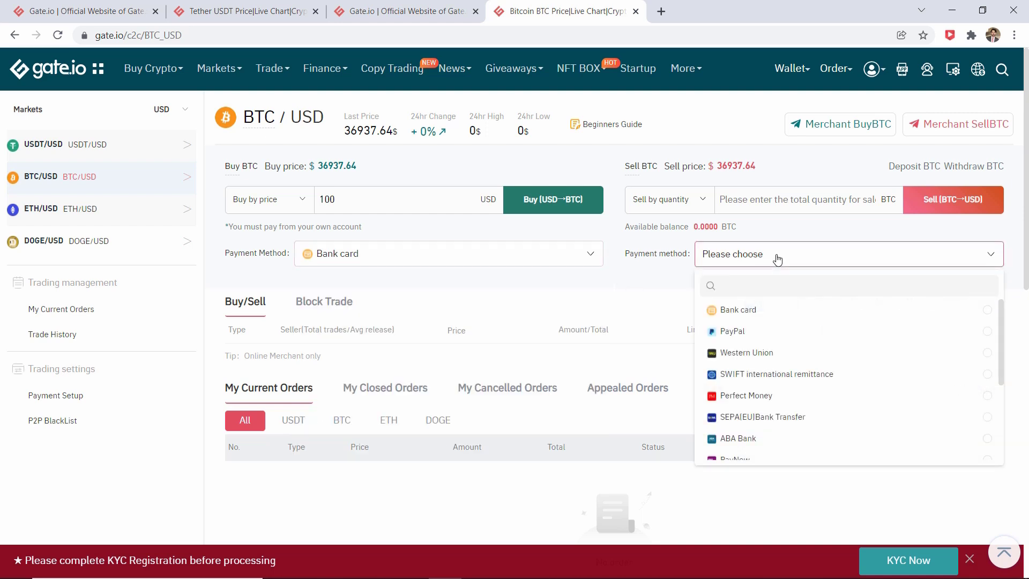
mouse_move(628, 272)
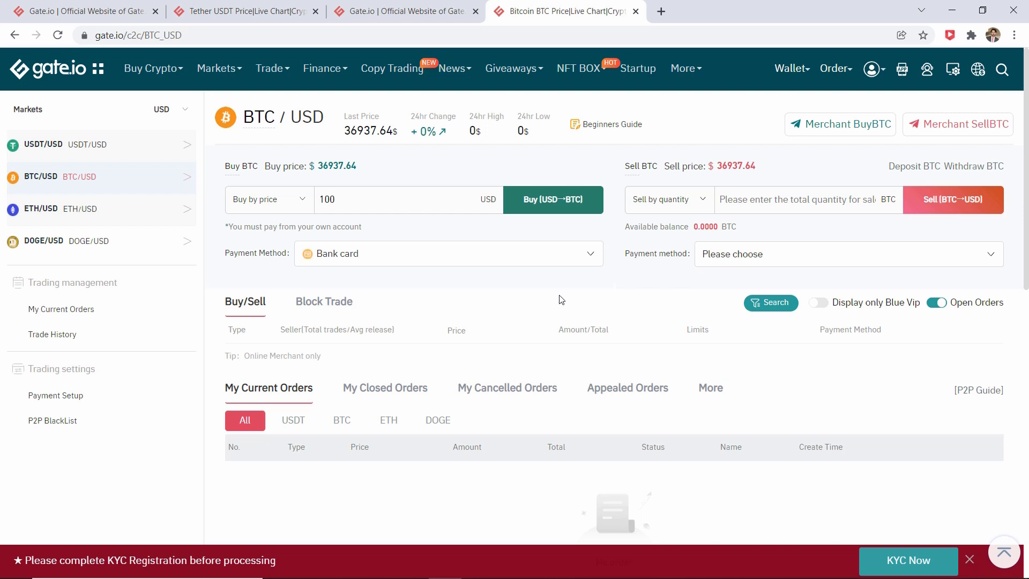
mouse_move(582, 191)
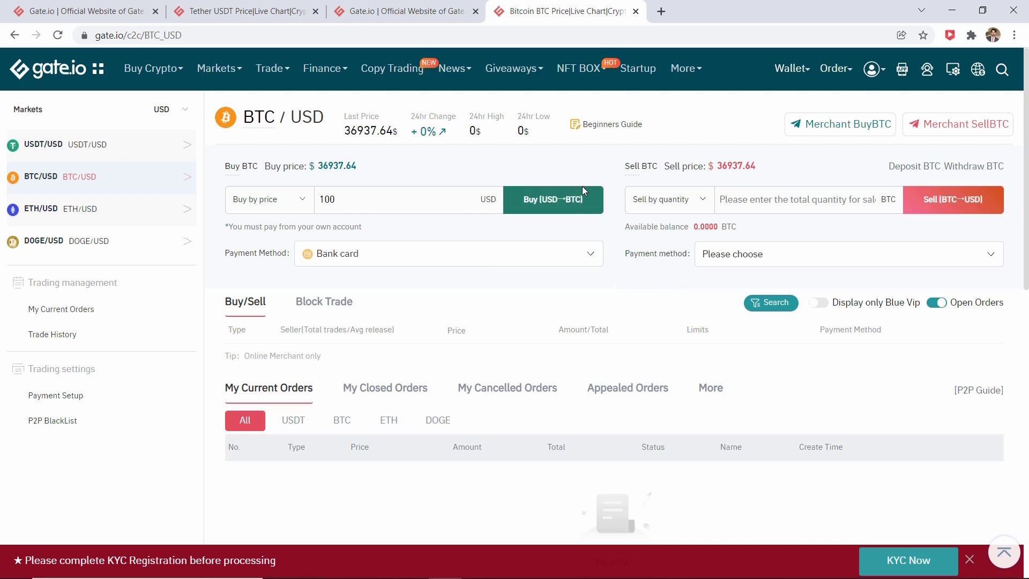
mouse_move(732, 123)
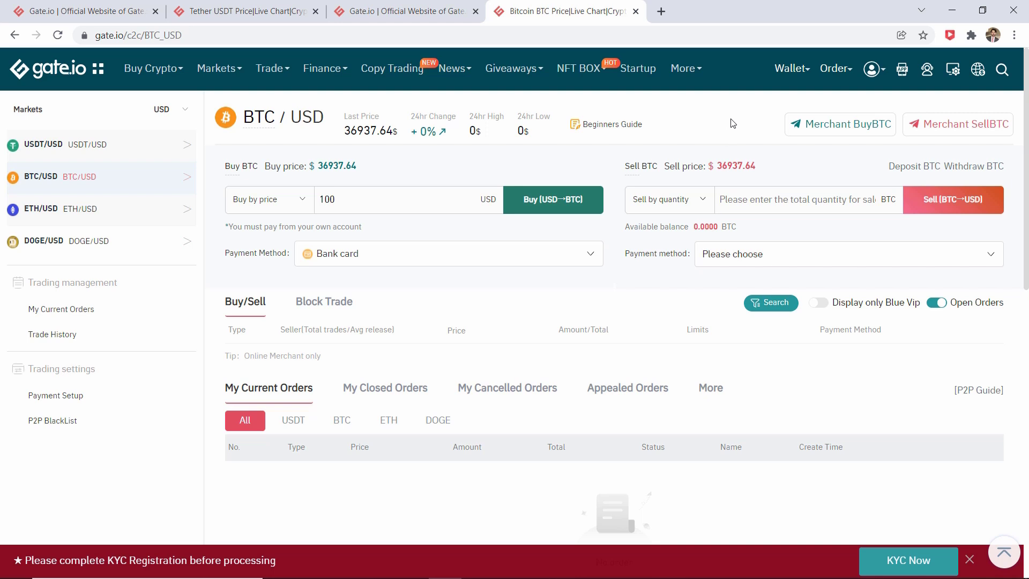
Reach the deposit page from the Wallet menu, showing Tether USDT on Tron/TRC20
click(790, 68)
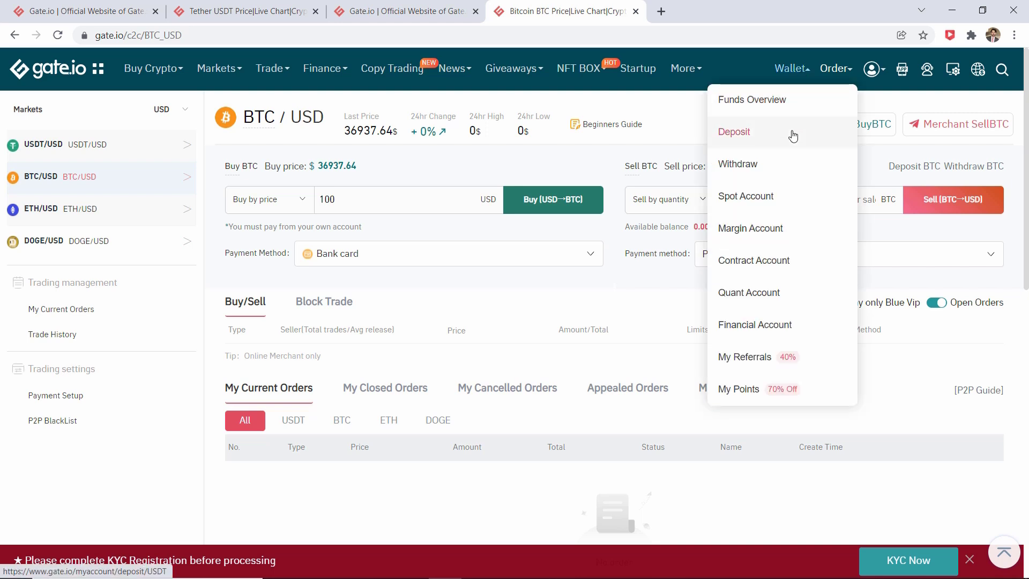
click(733, 131)
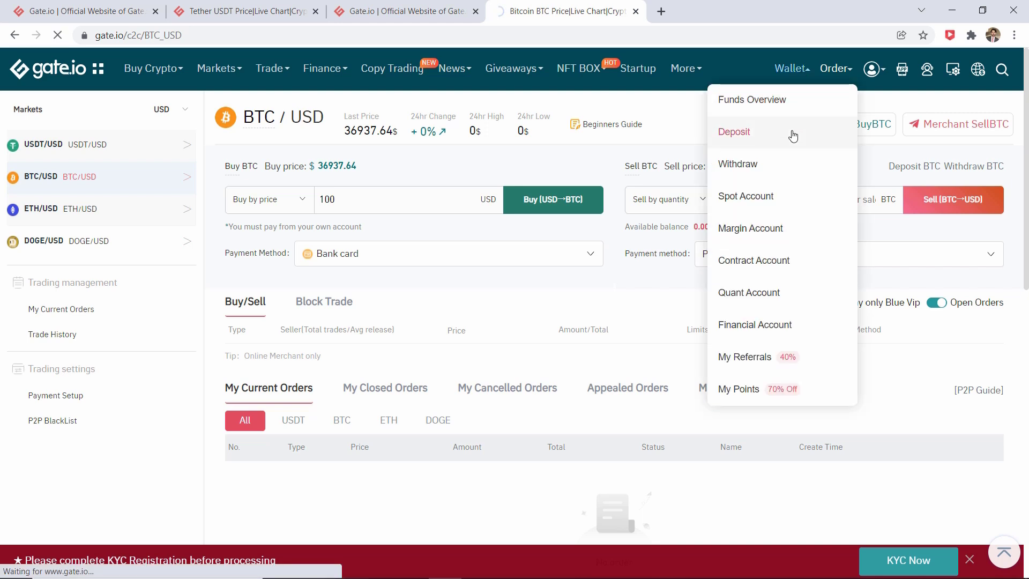
click(734, 131)
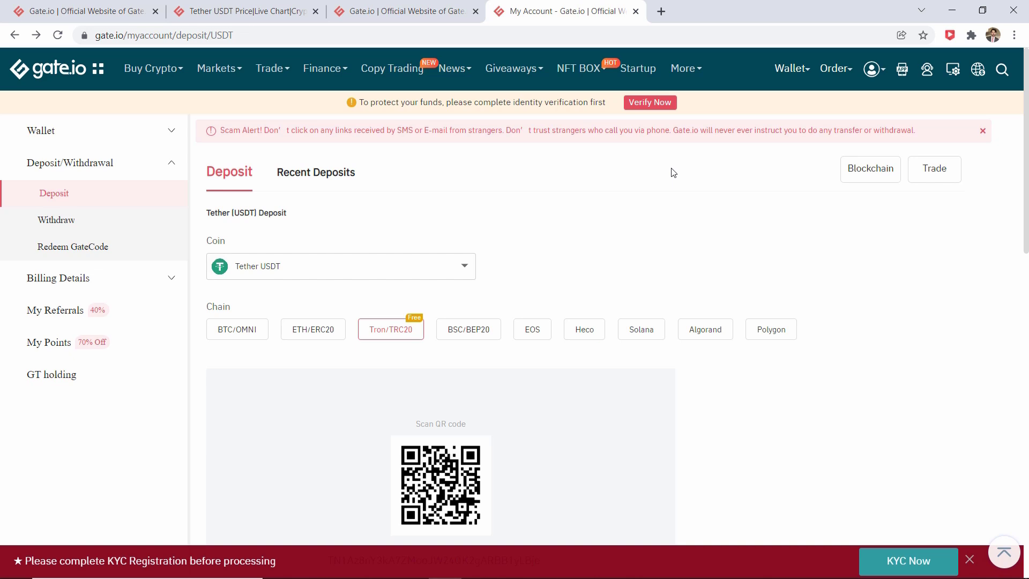
mouse_move(732, 213)
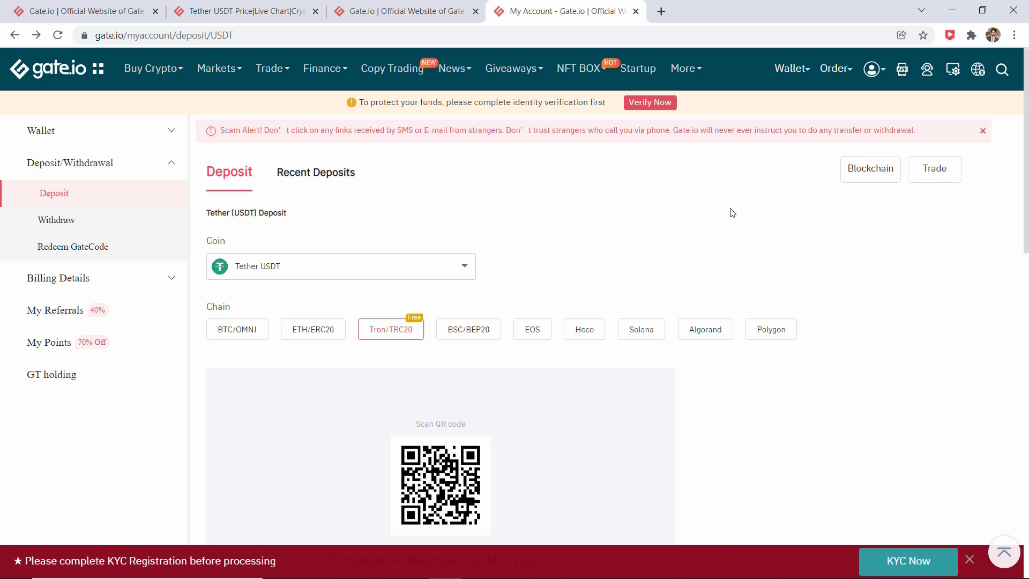
Keep Tether USDT on the Tron/TRC20 chain and reveal its deposit QR code and address
click(340, 266)
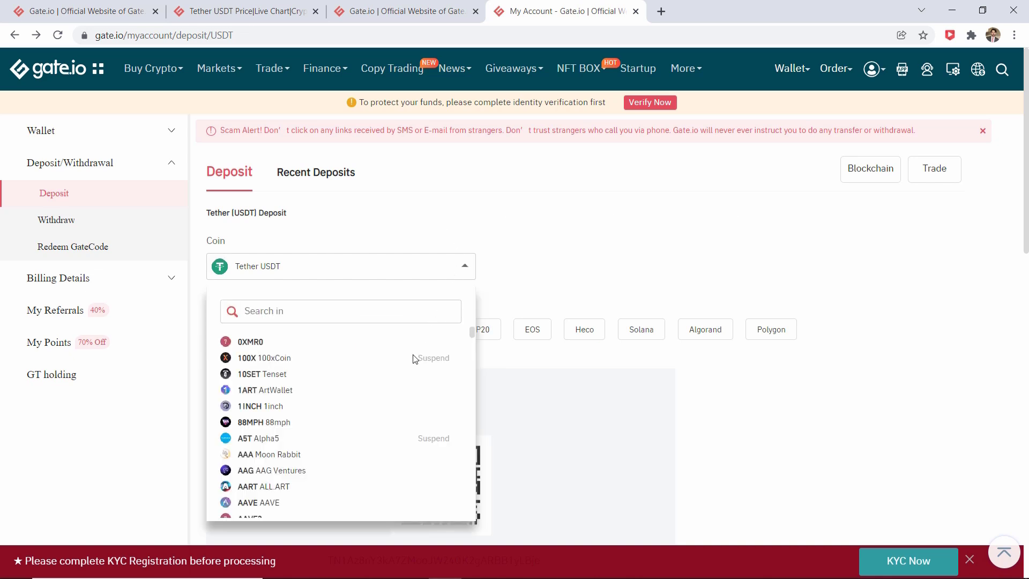
scroll(down, 3)
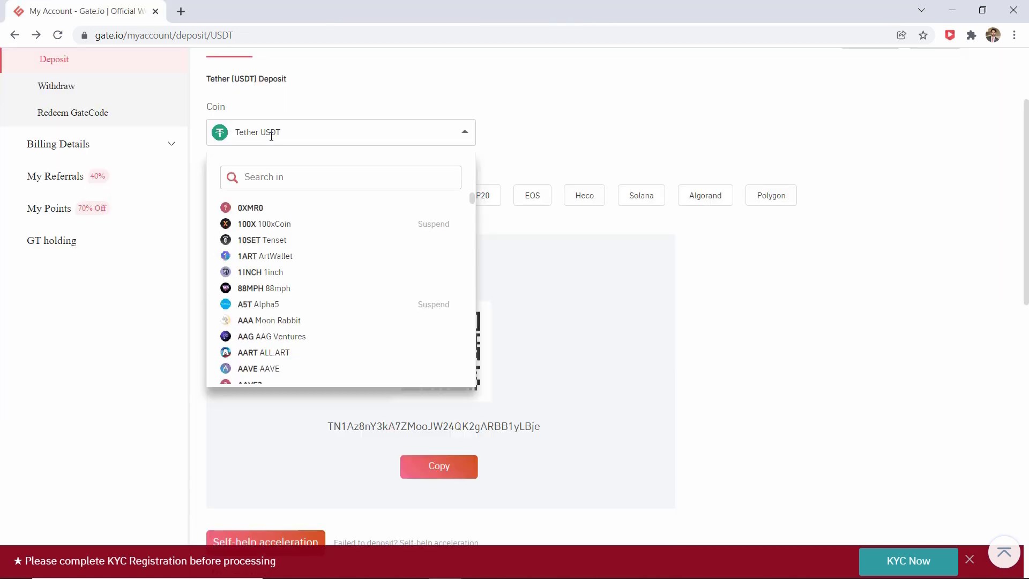
mouse_move(245, 195)
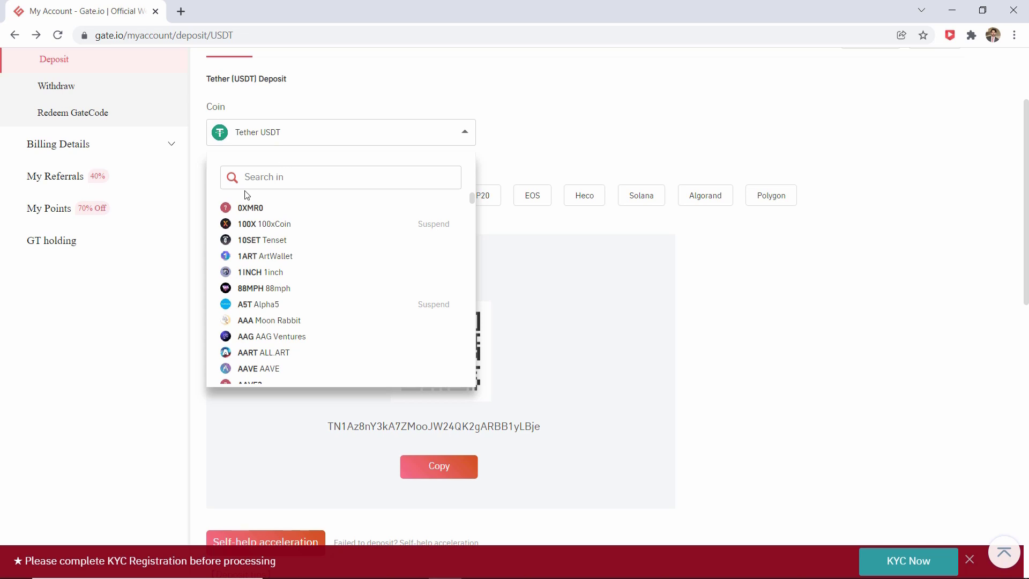
click(391, 195)
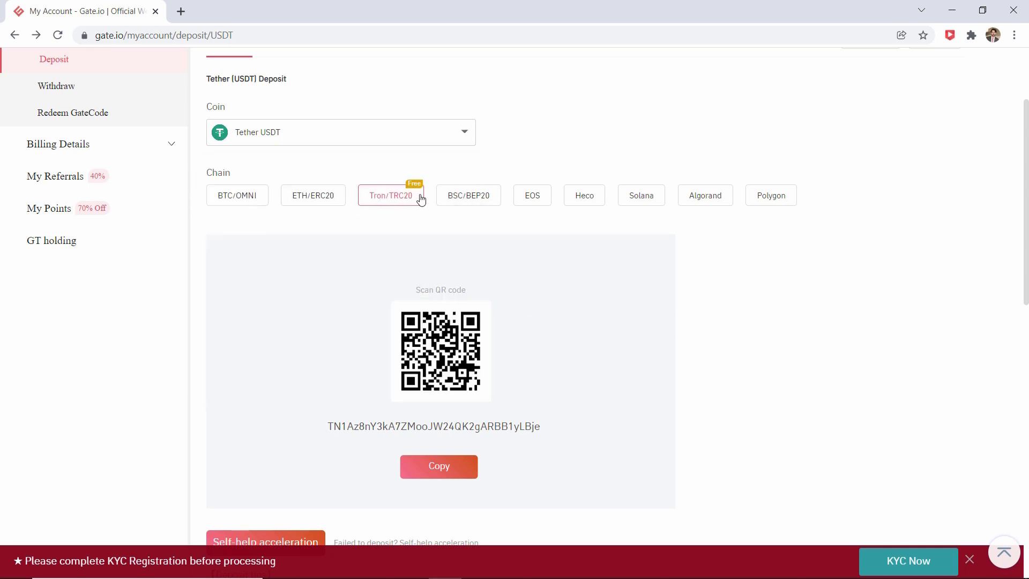
mouse_move(441, 223)
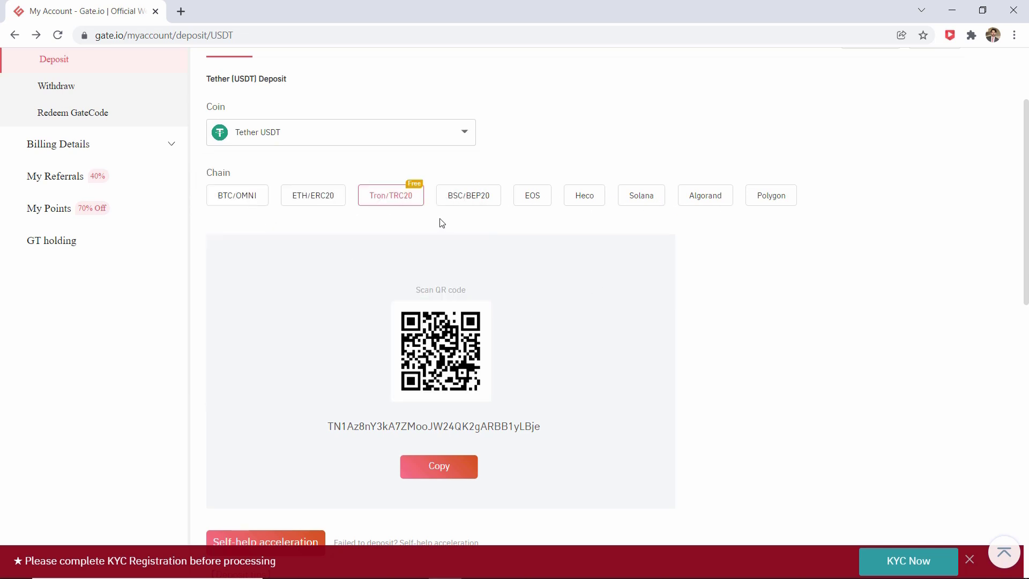
mouse_move(408, 212)
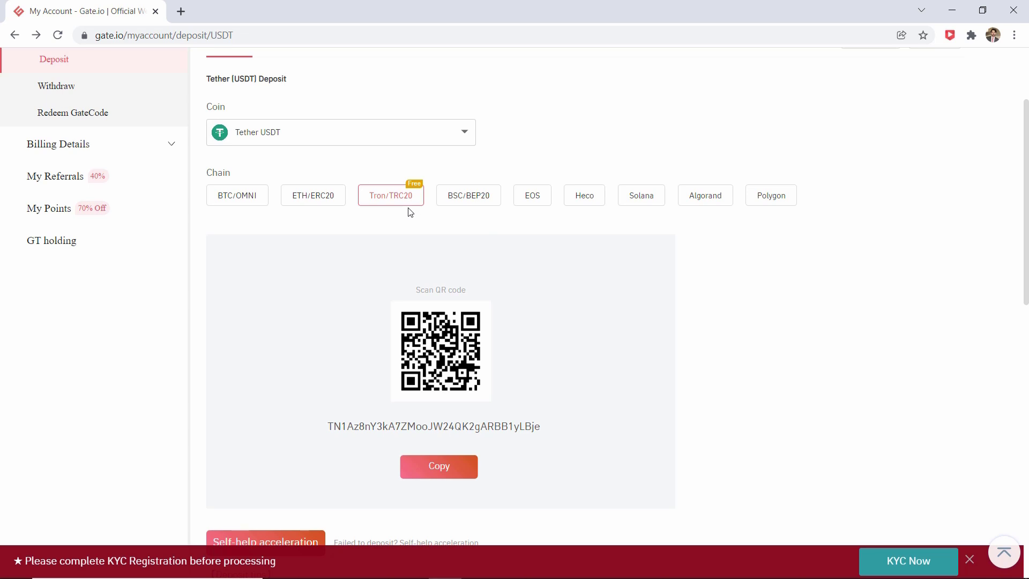
mouse_move(394, 205)
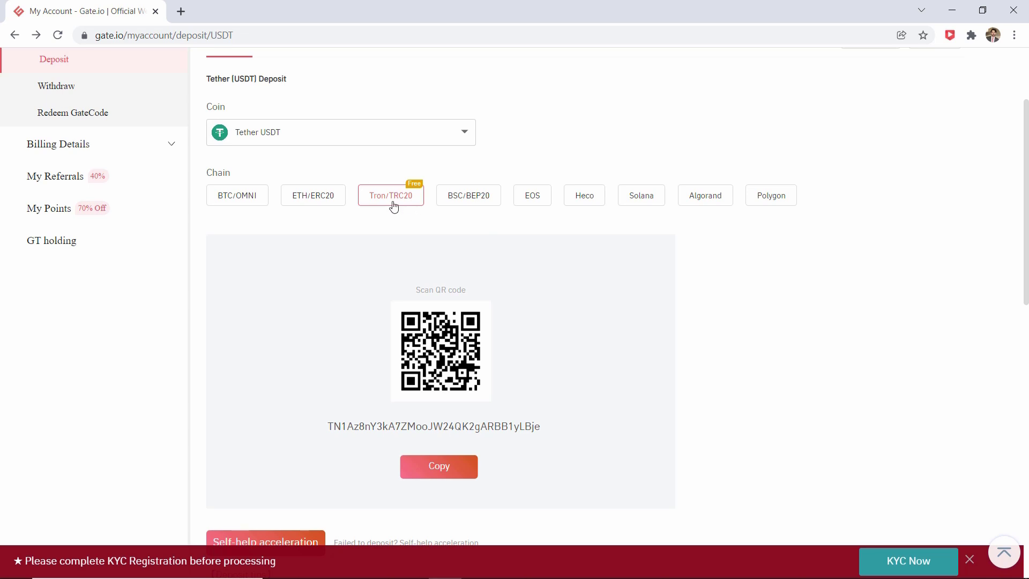
click(438, 466)
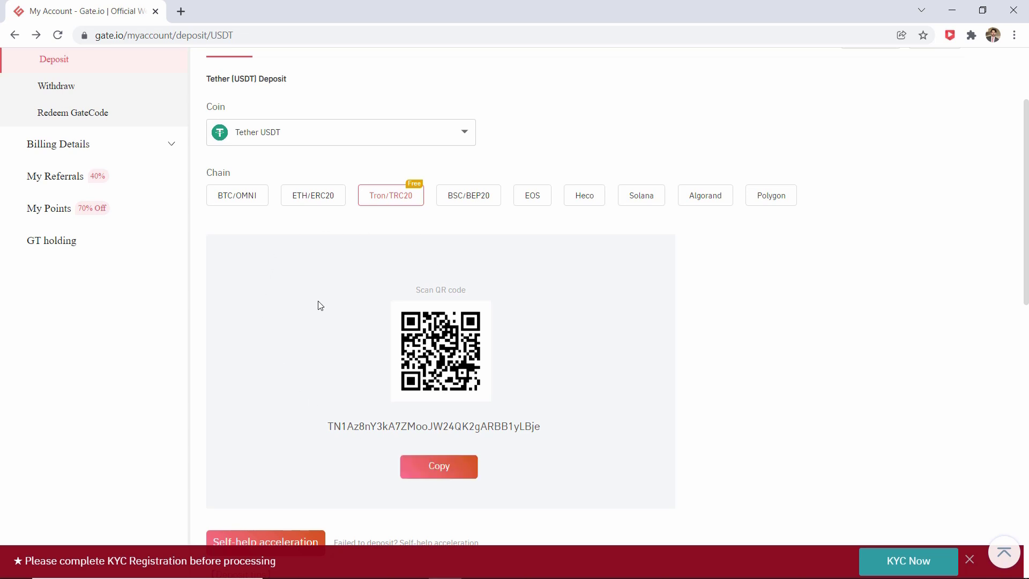
scroll(up, 3)
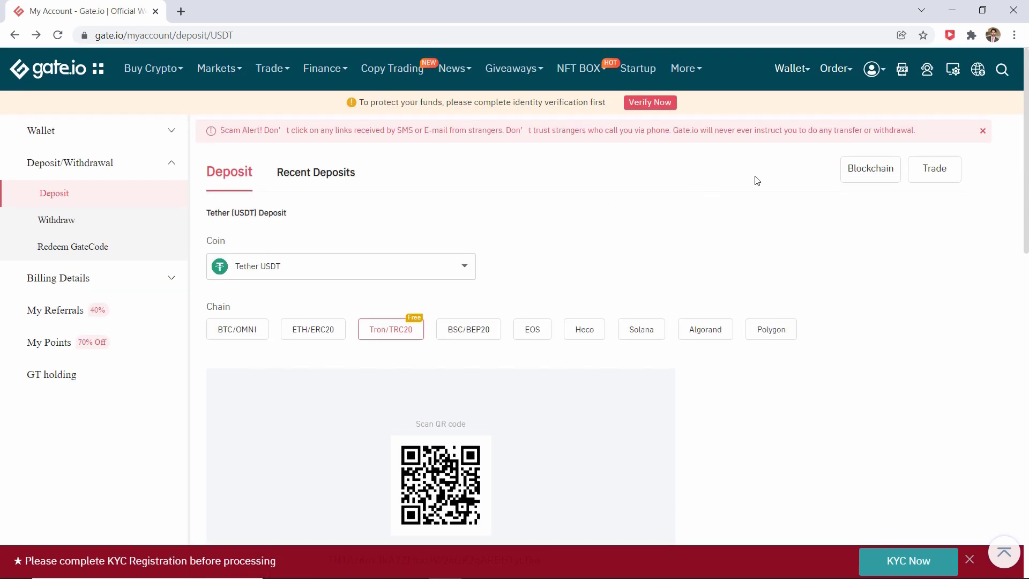
Reach the withdrawal page from the Wallet menu and bring up the coin list
click(790, 68)
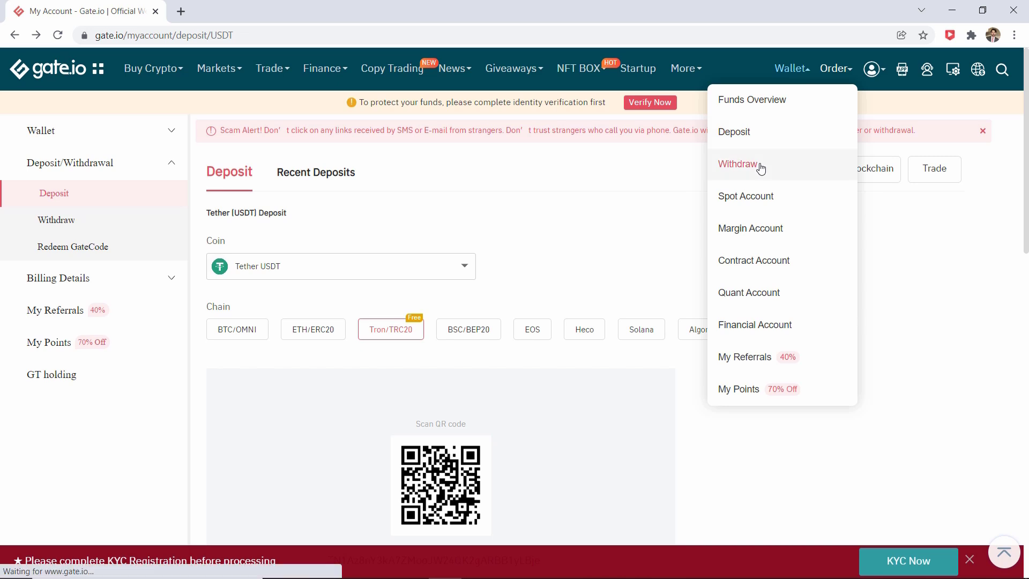
click(737, 164)
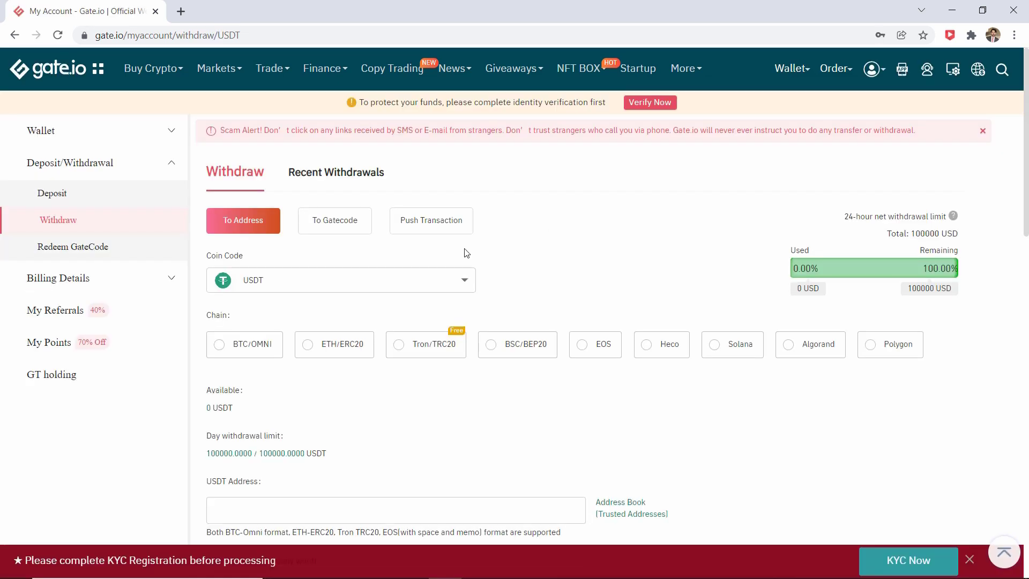
click(340, 280)
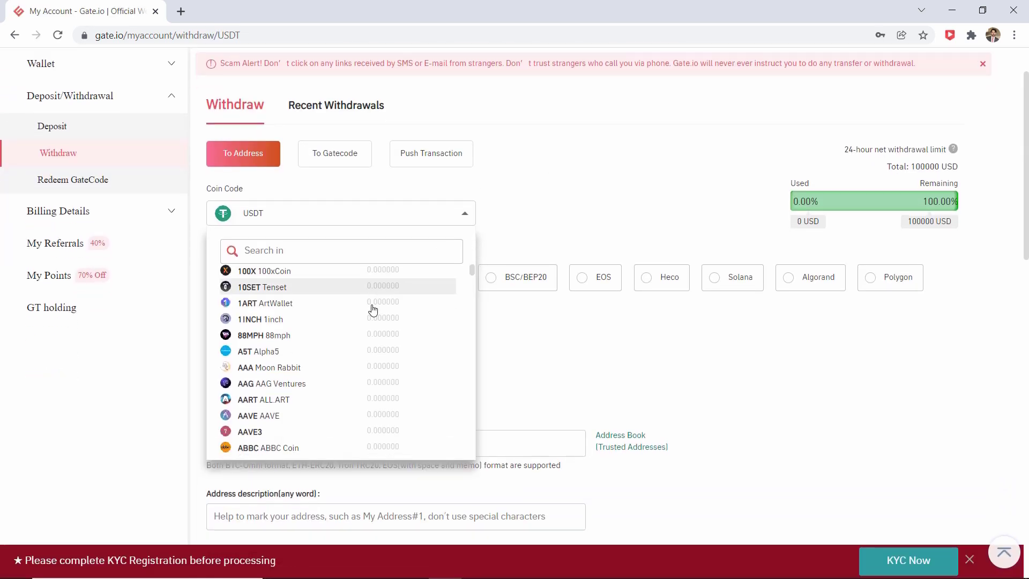
Search the coin list for 'btc' and choose BTC Bitcoin as the coin to withdraw
scroll(down, 3)
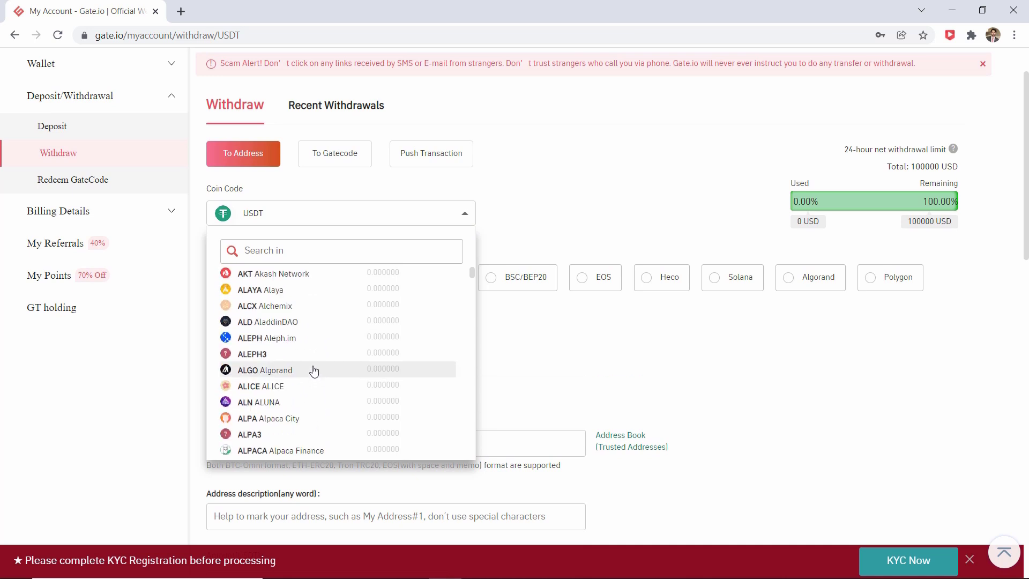
scroll(down, 3)
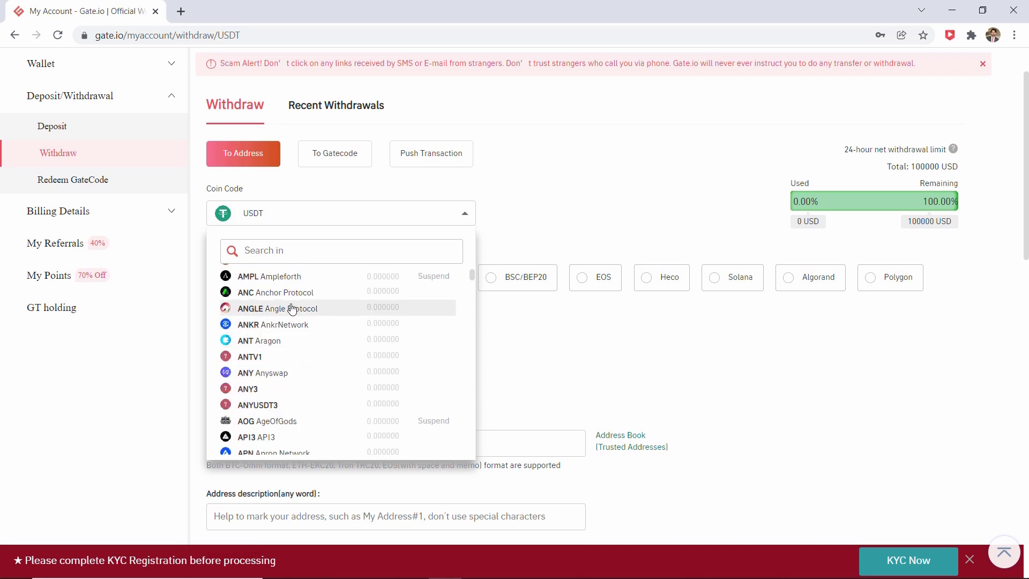
text(b)
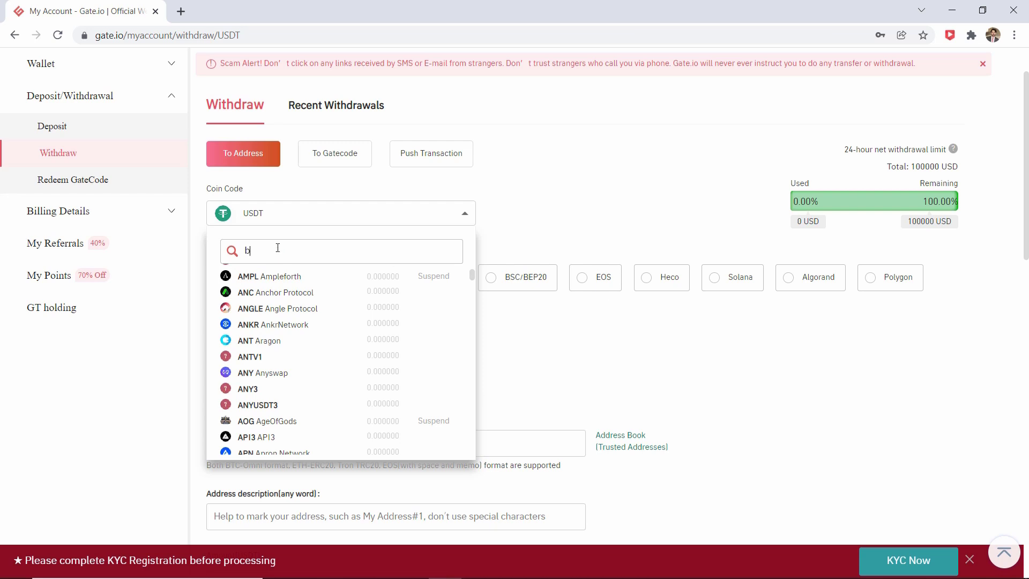
text(tc)
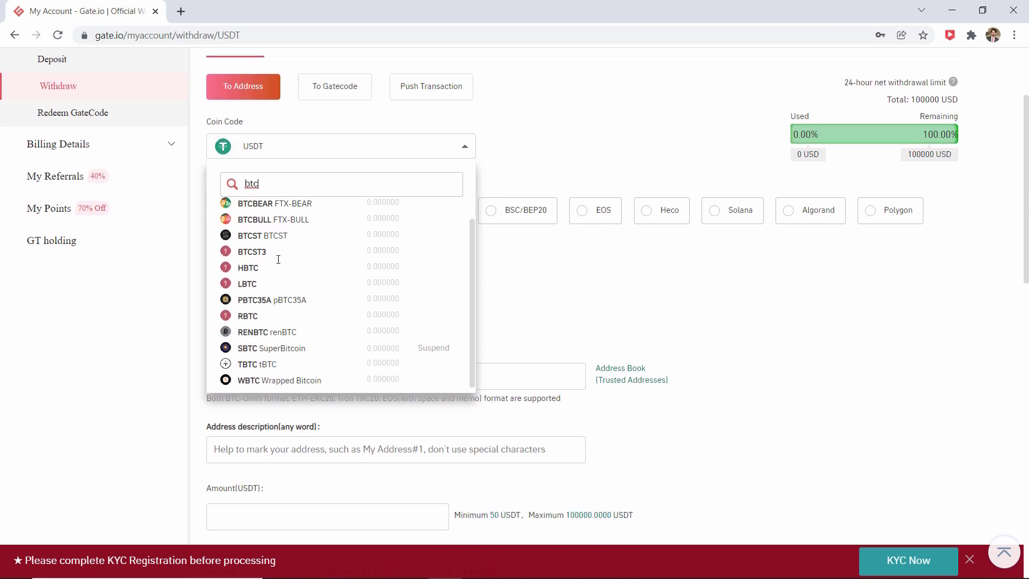
key(Backspace)
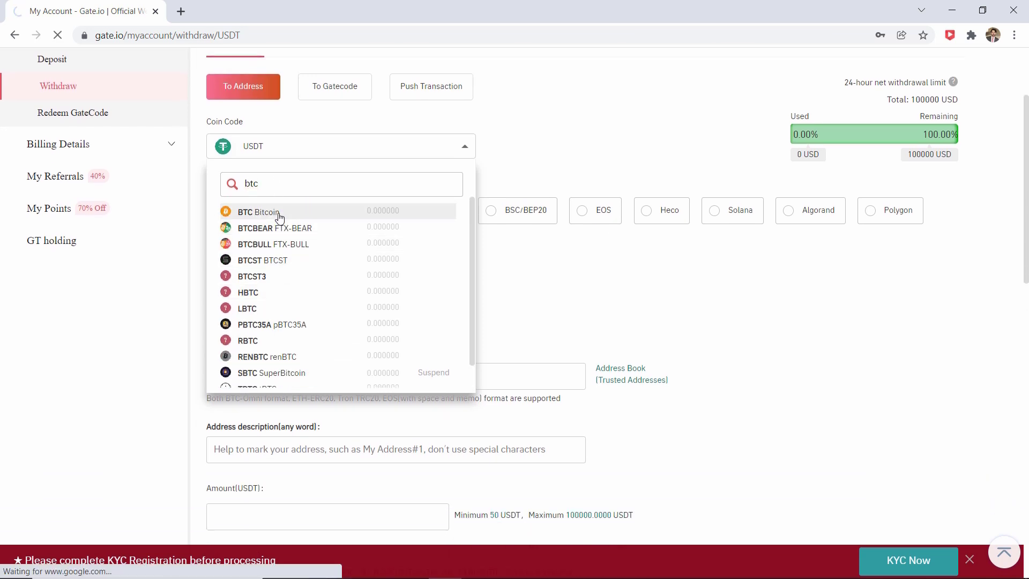
click(258, 211)
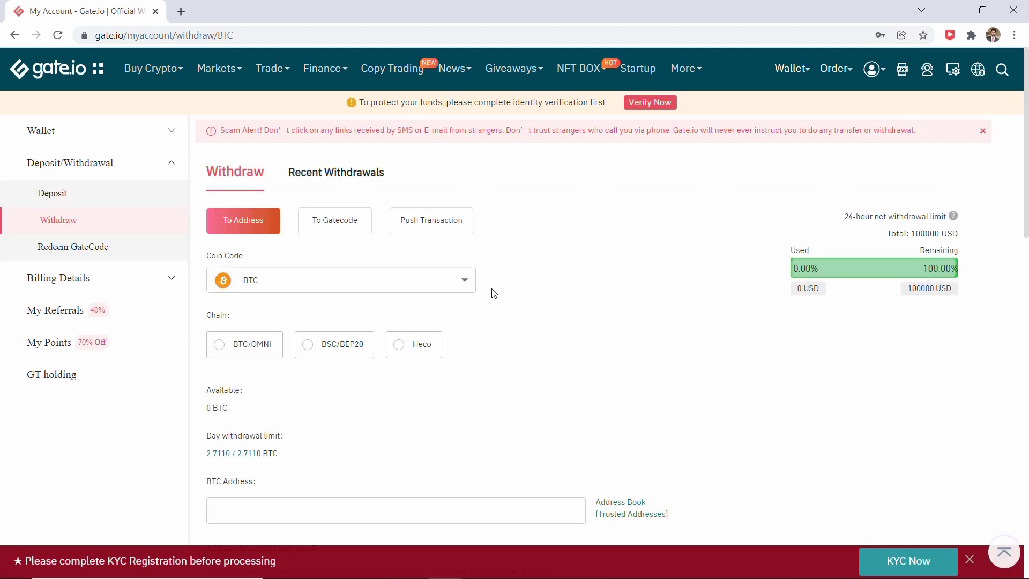
Select the BTC/OMNI chain for the Bitcoin withdrawal
scroll(down, 3)
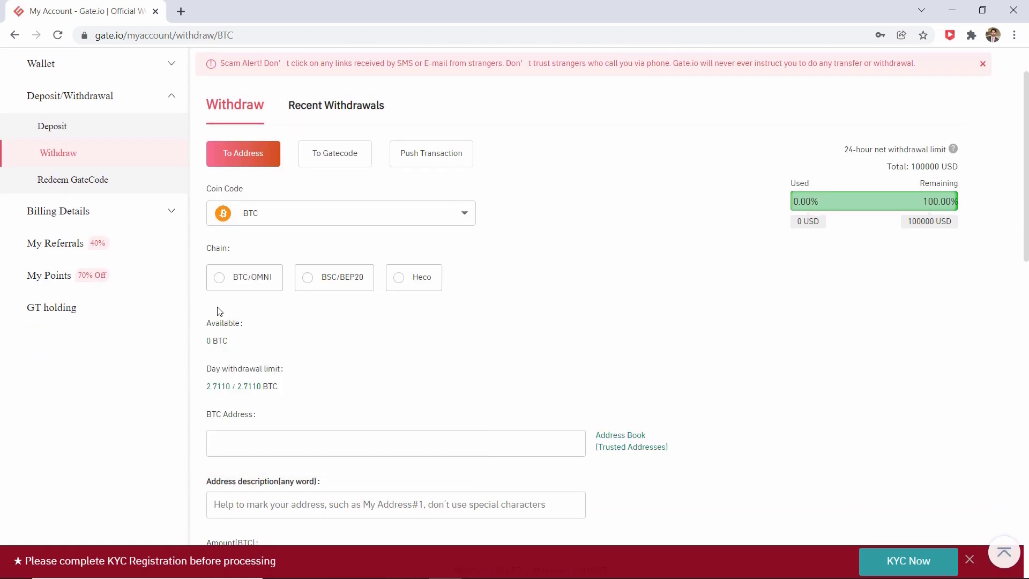
click(219, 277)
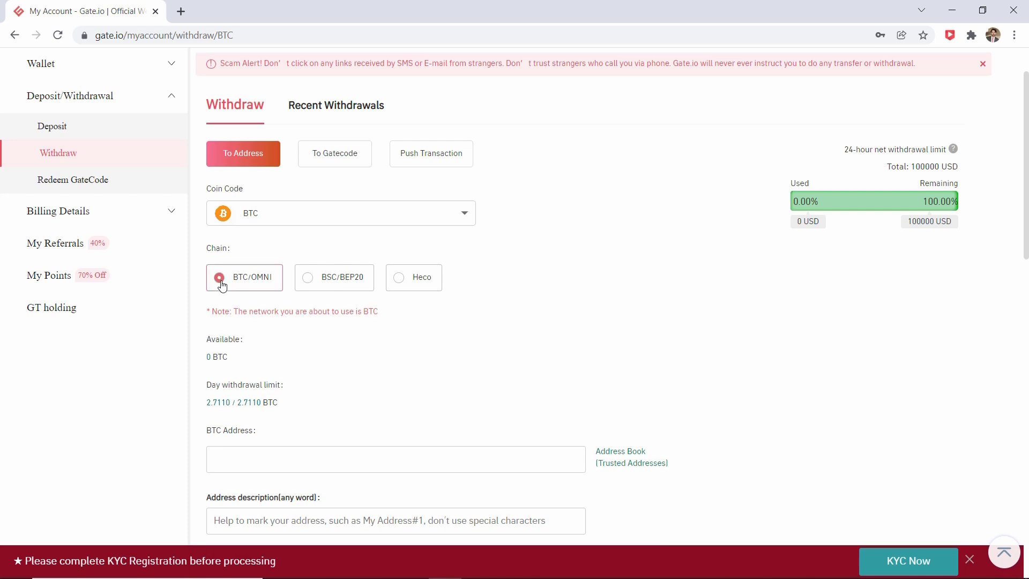
mouse_move(220, 303)
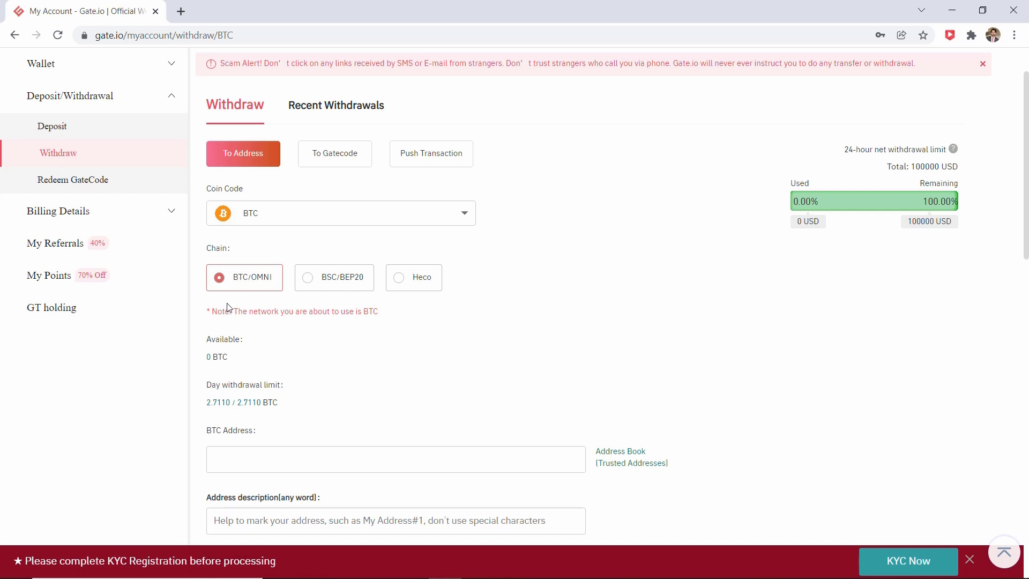
mouse_move(231, 312)
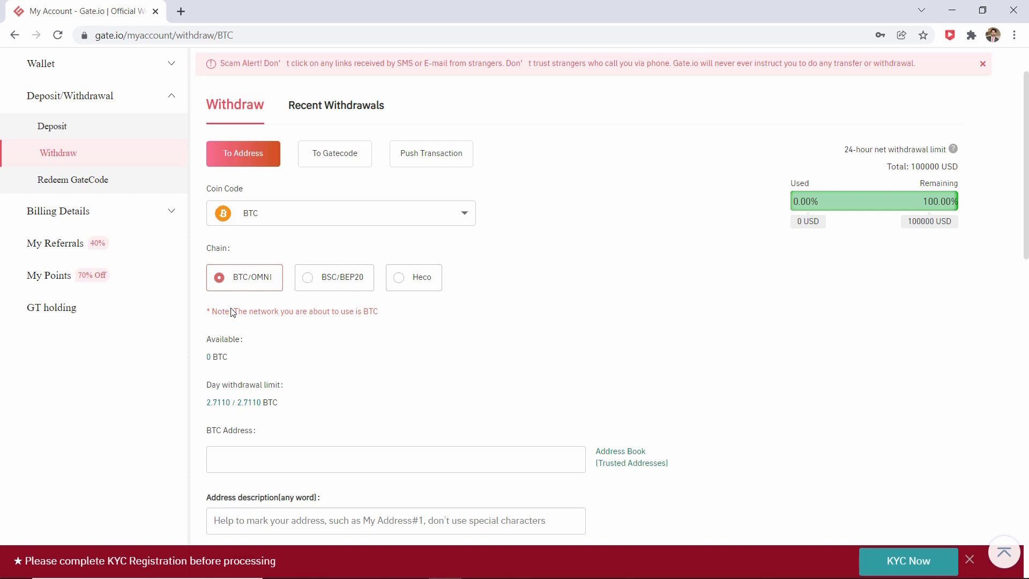
scroll(down, 3)
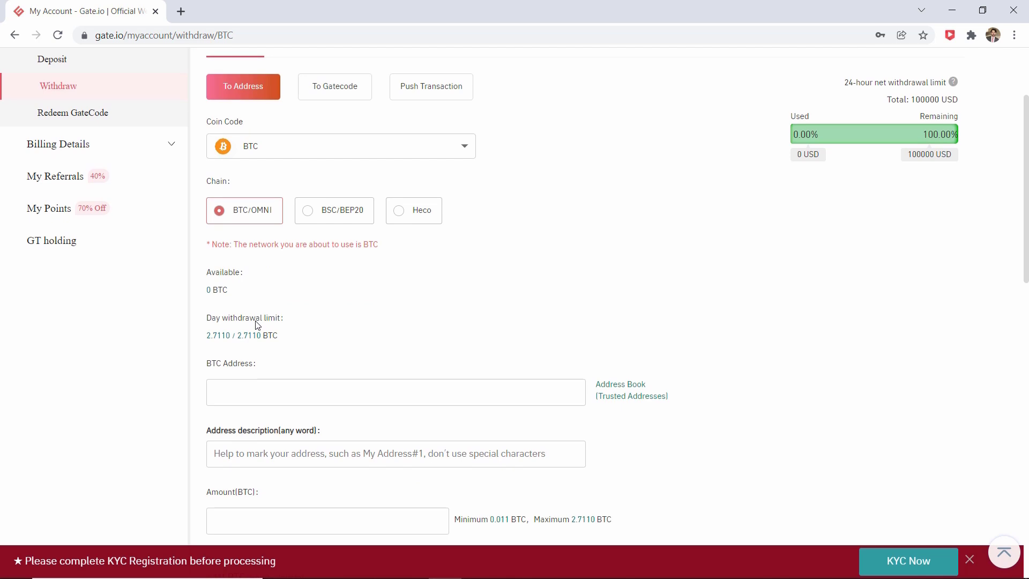
Review the withdrawal form down to Submit request without submitting, then sign out
scroll(down, 3)
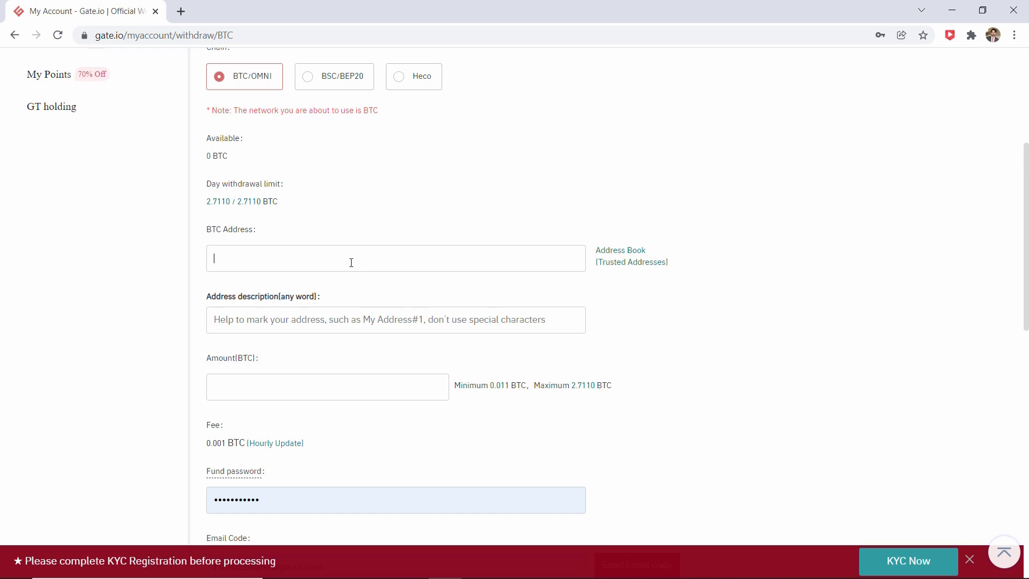
scroll(down, 3)
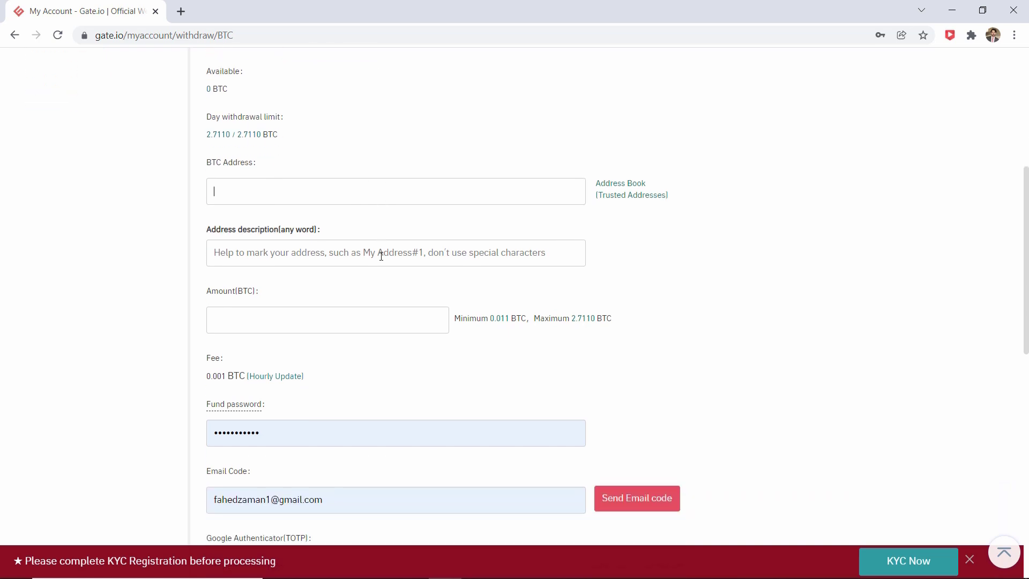
mouse_move(348, 362)
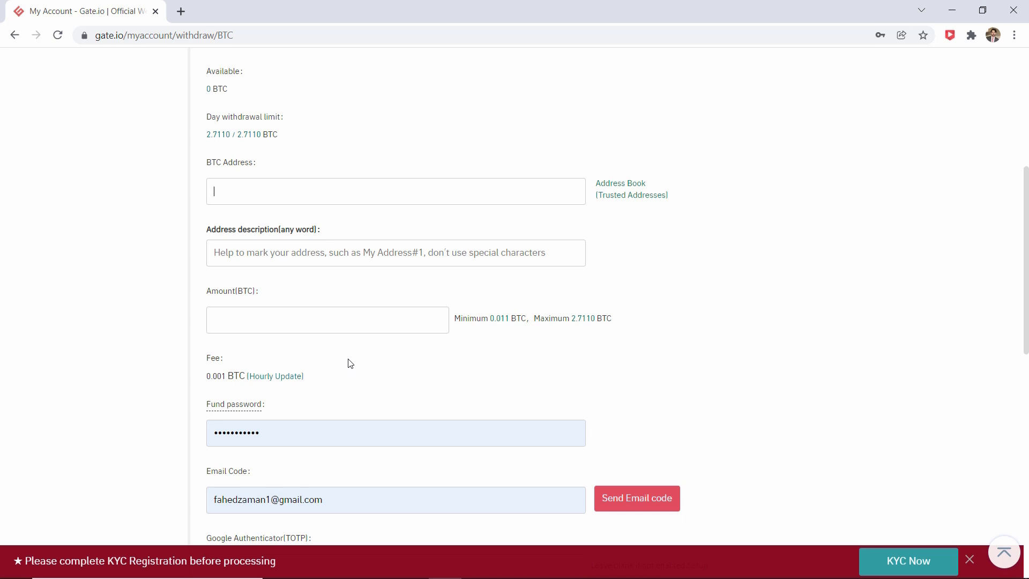
scroll(down, 3)
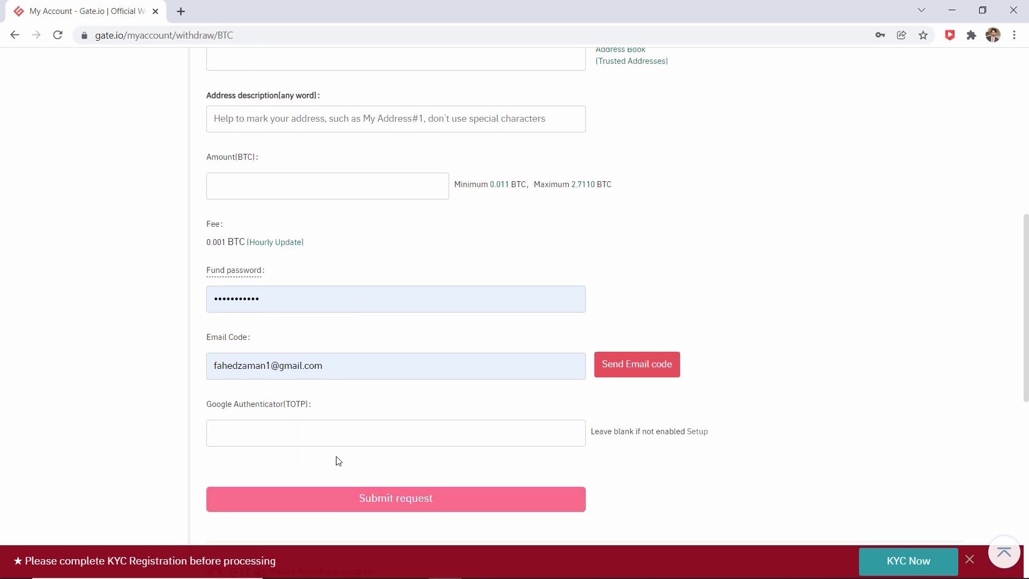
scroll(up, 3)
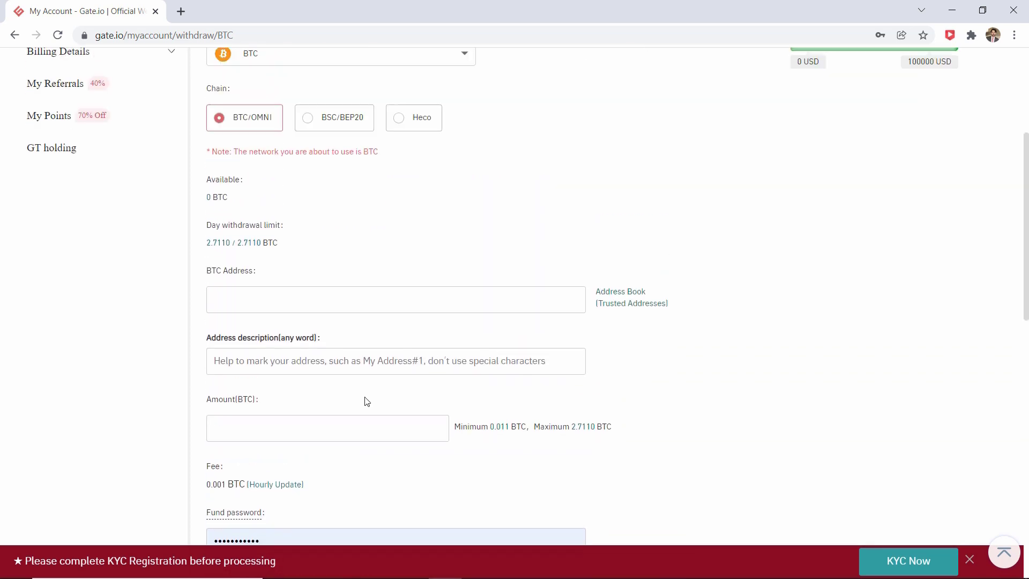
scroll(up, 3)
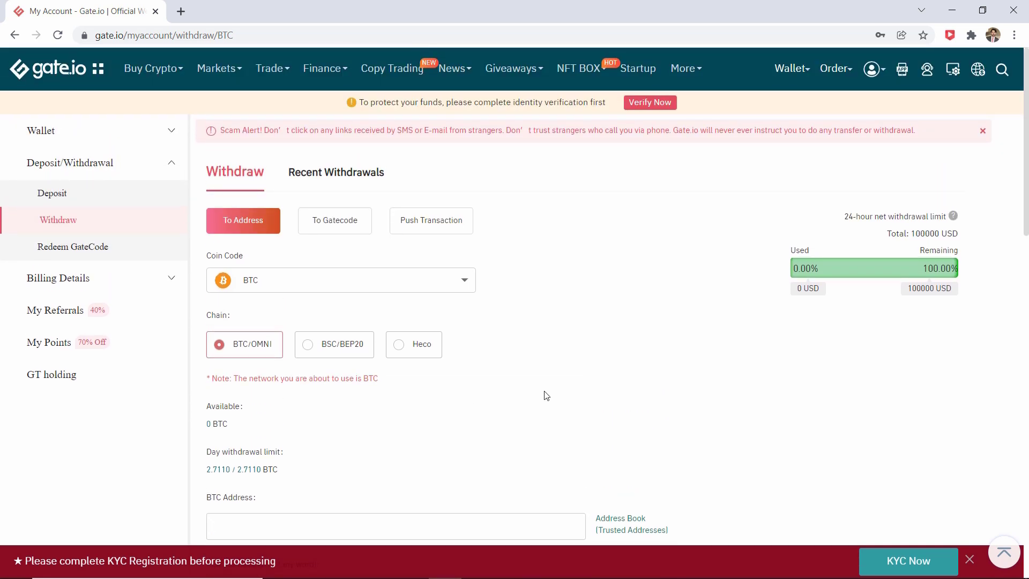
click(48, 68)
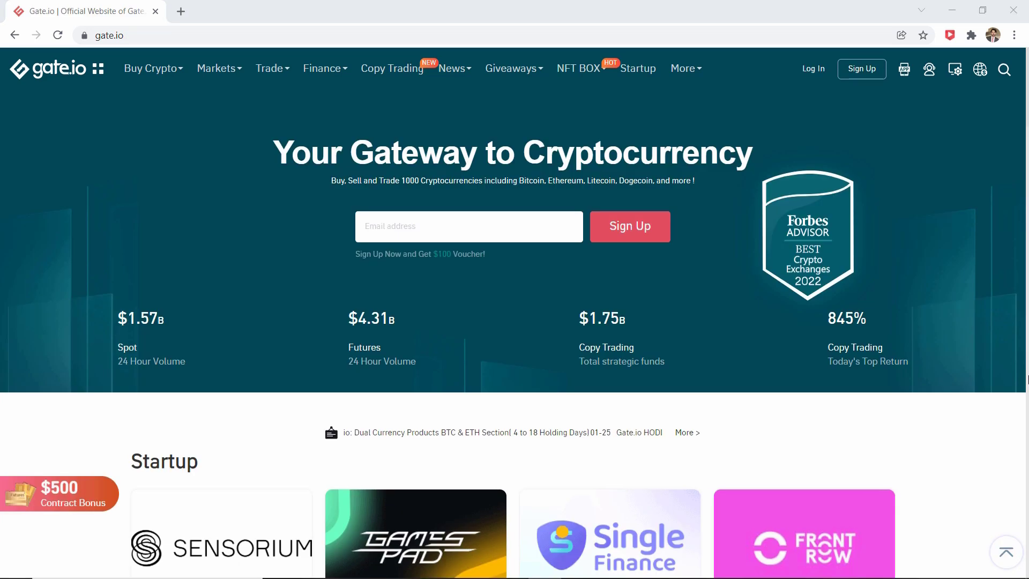